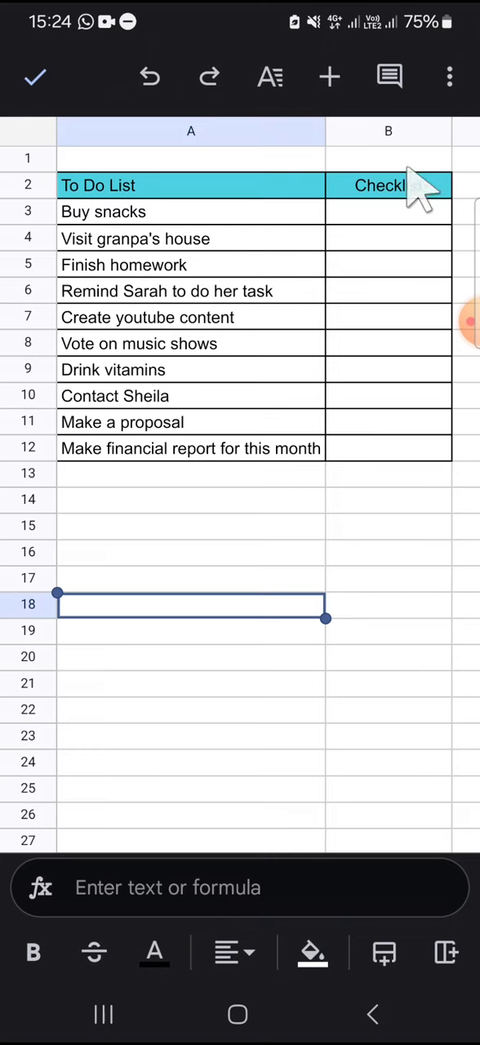
- Select the Checklist cells B3:B12 beside the ten tasks
click(388, 212)
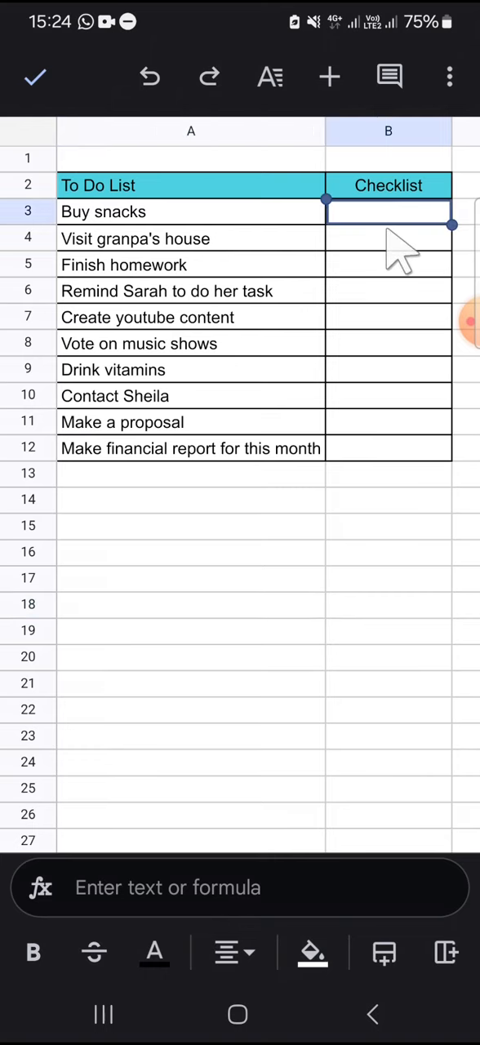
drag(388, 210, 389, 408)
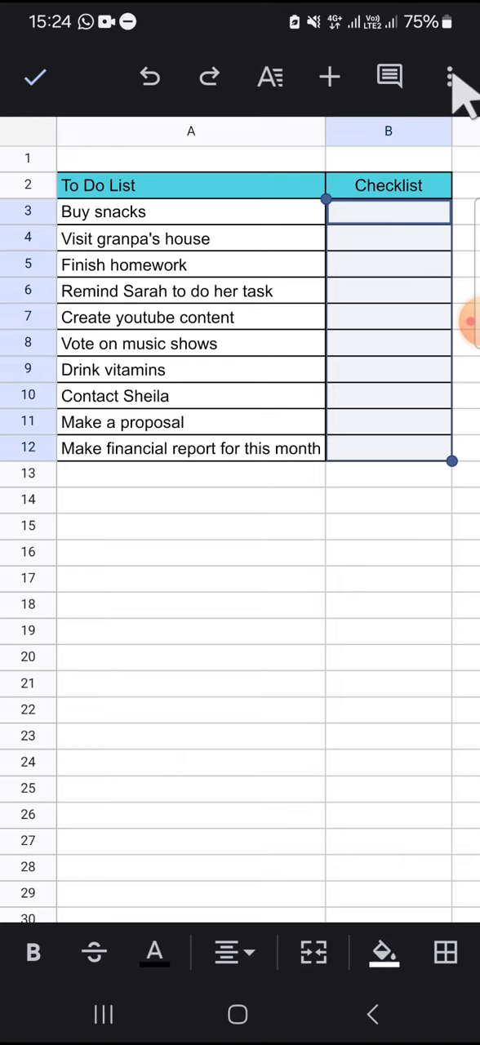
- Add a Checkbox data validation rule to B3:B12 and save it
click(449, 77)
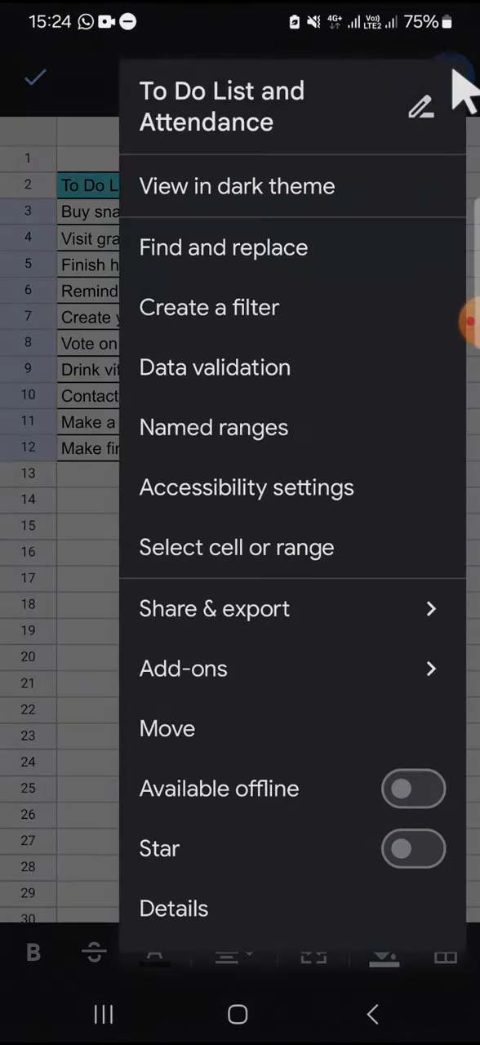
mouse_move(294, 384)
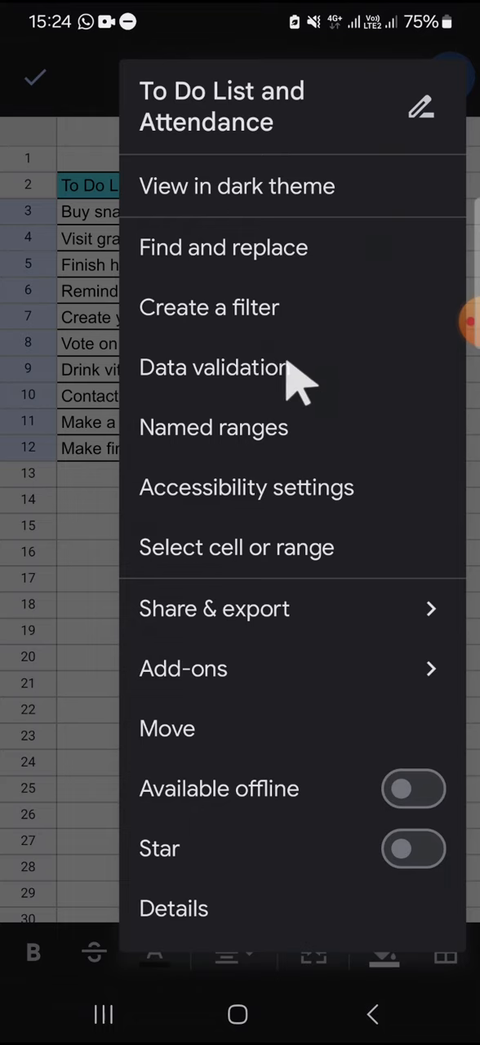
click(213, 366)
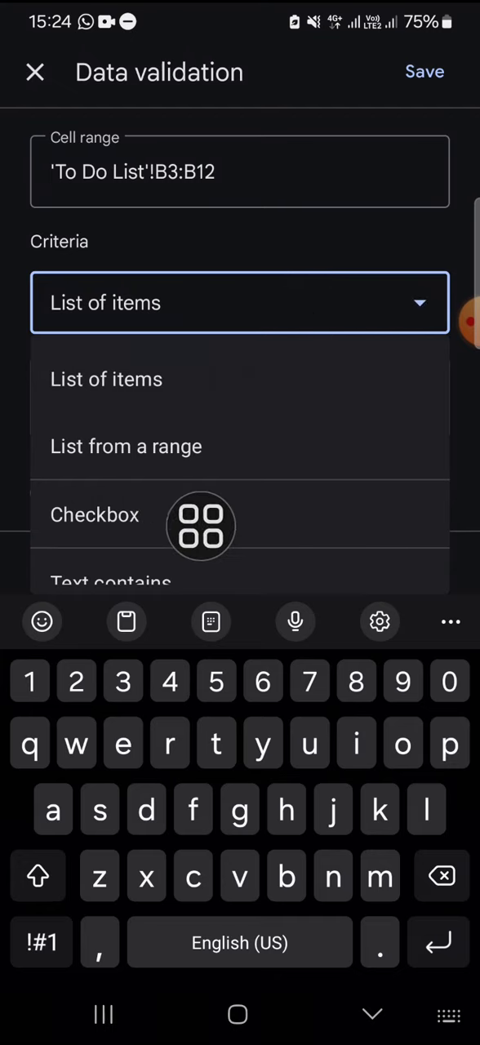
click(95, 513)
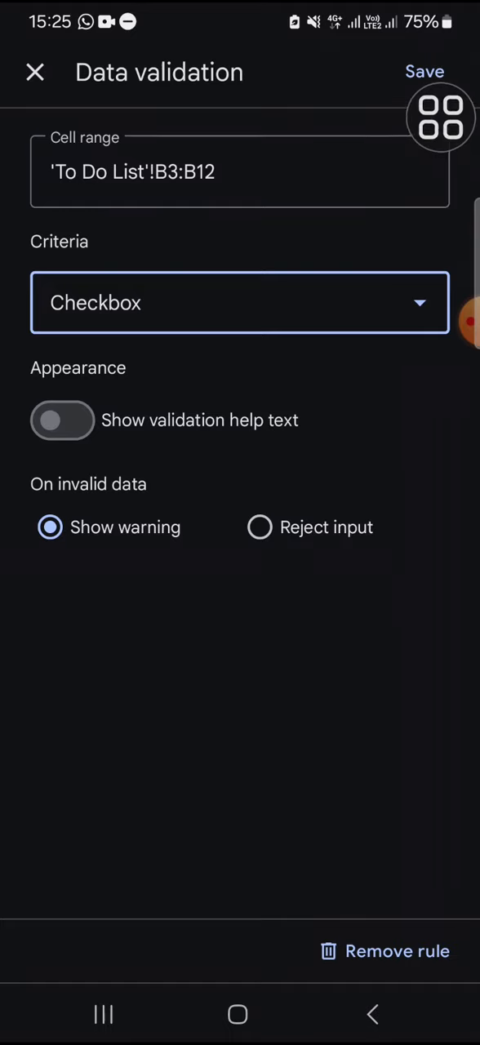
click(425, 71)
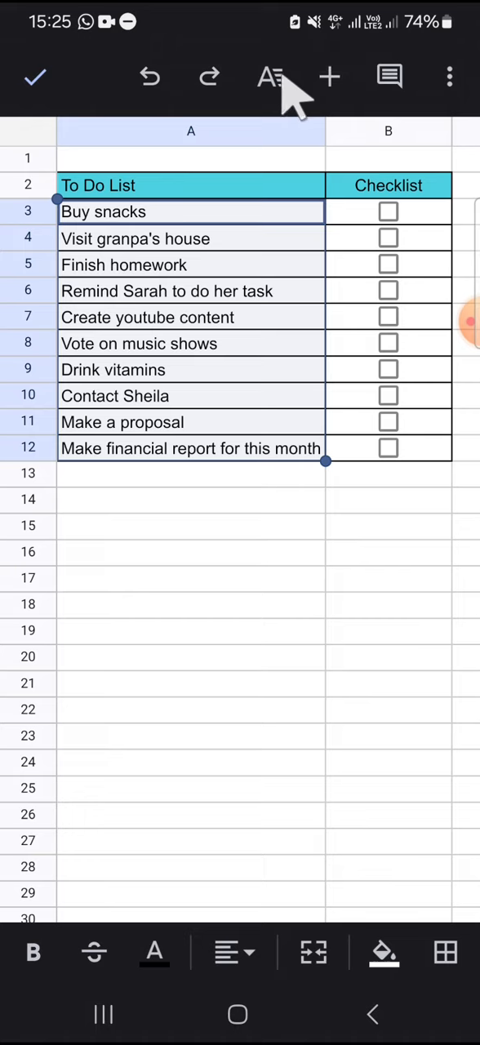
mouse_move(285, 98)
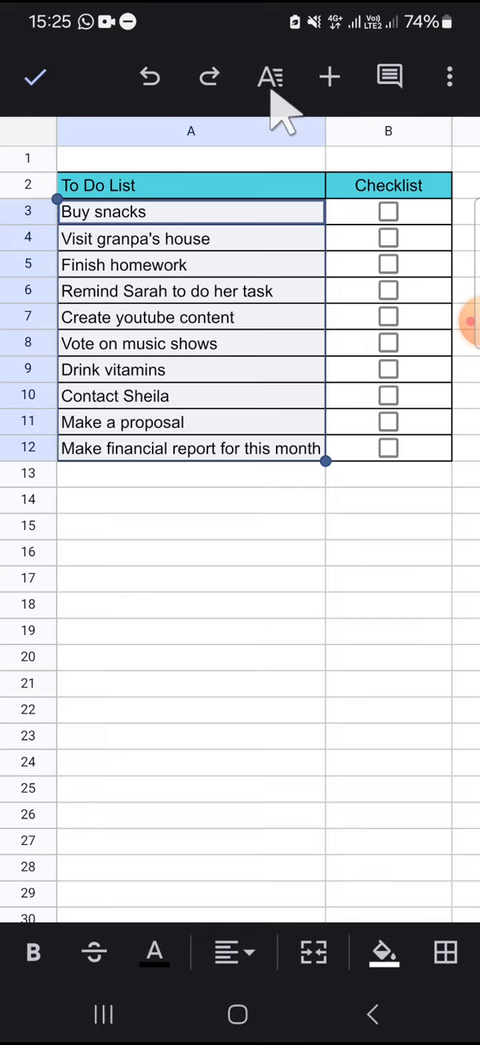
- Begin a conditional formatting rule for A3:A12 via the Cell formatting options
click(269, 77)
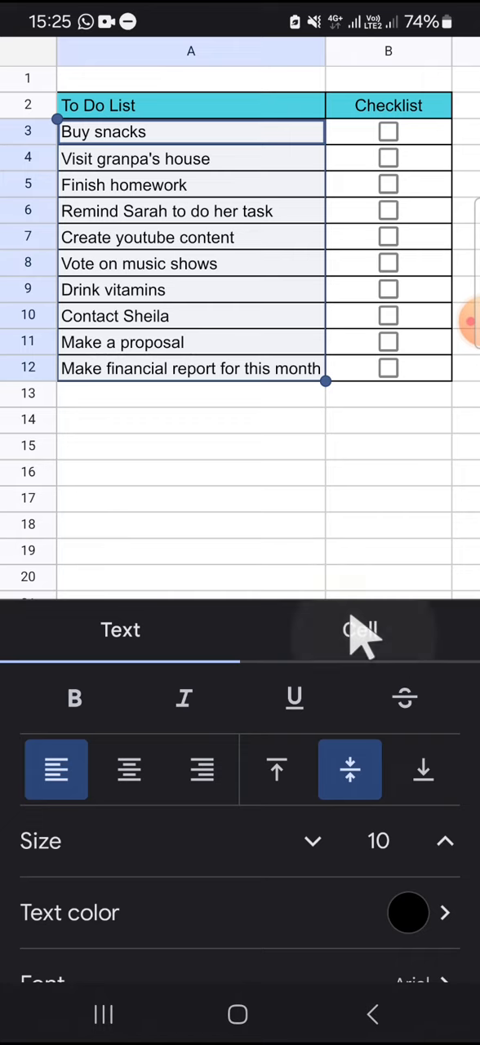
click(359, 630)
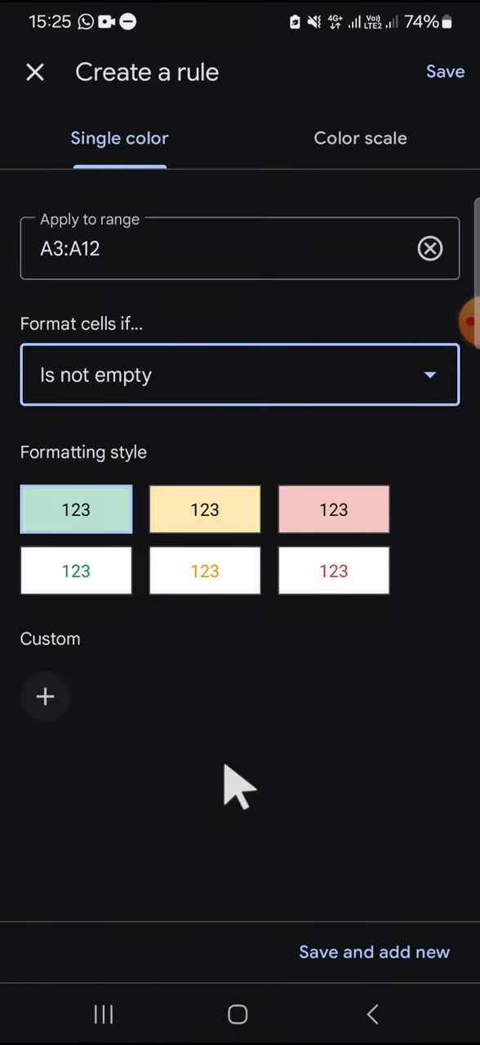
mouse_move(307, 416)
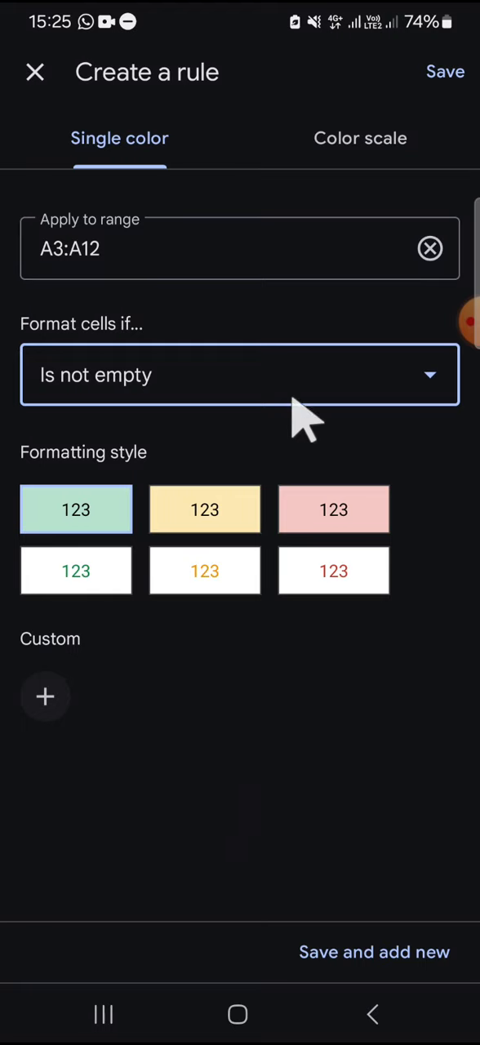
mouse_move(240, 389)
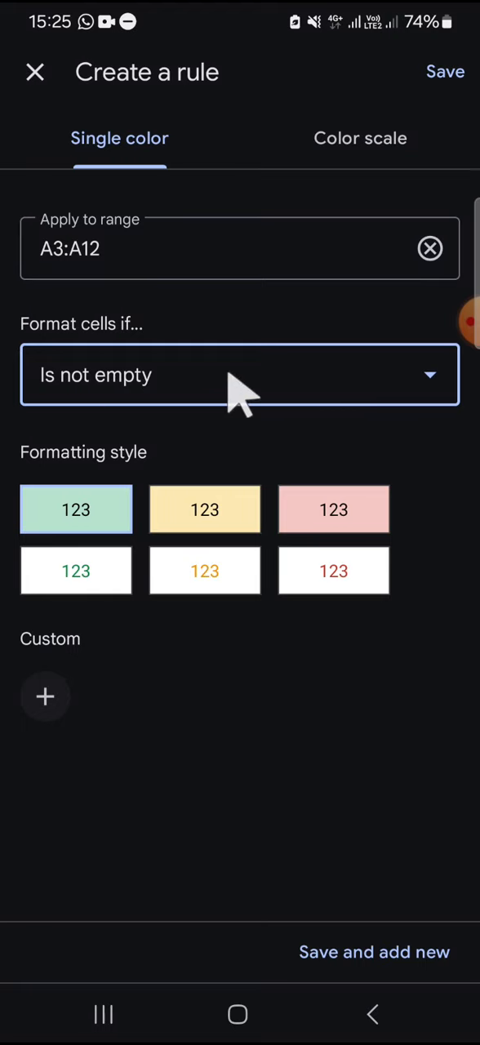
- Set the rule condition to Custom formula =b3=true
click(240, 376)
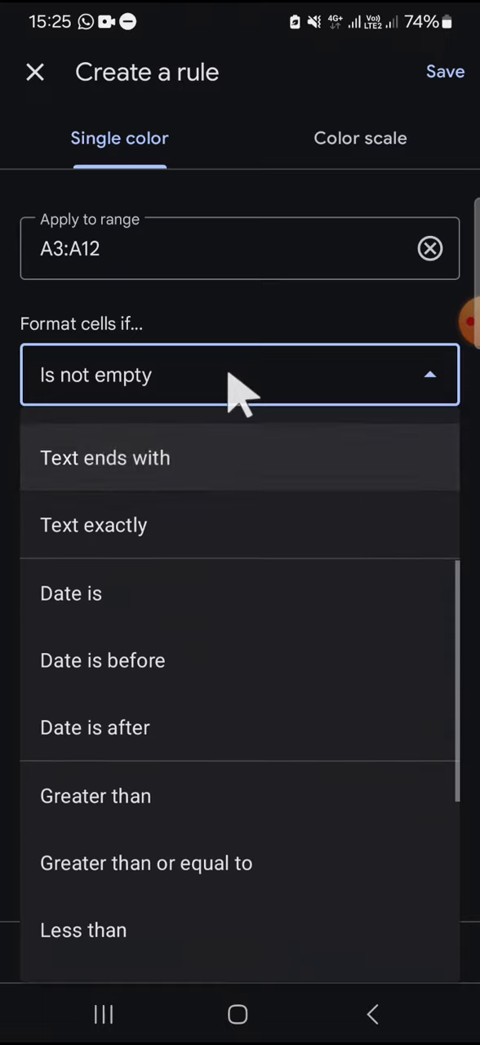
scroll(down, 3)
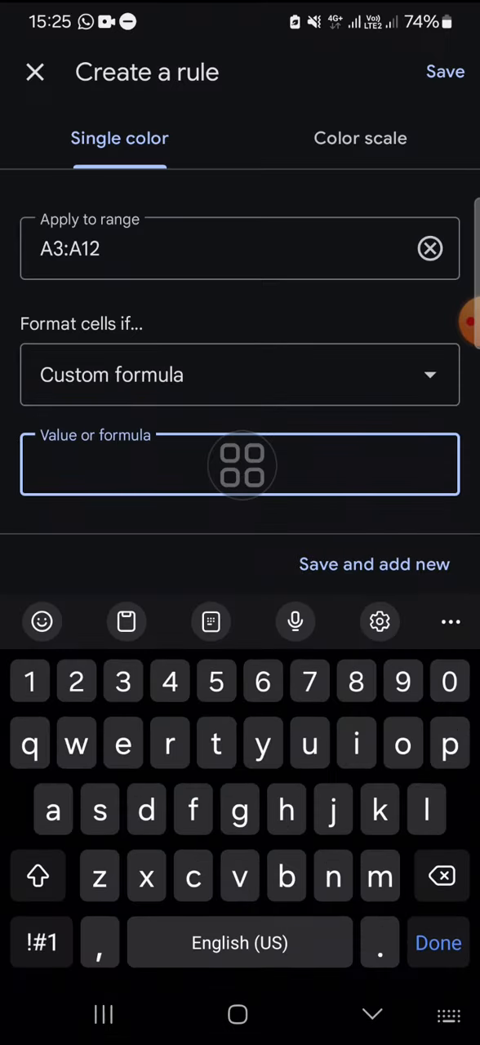
text(=)
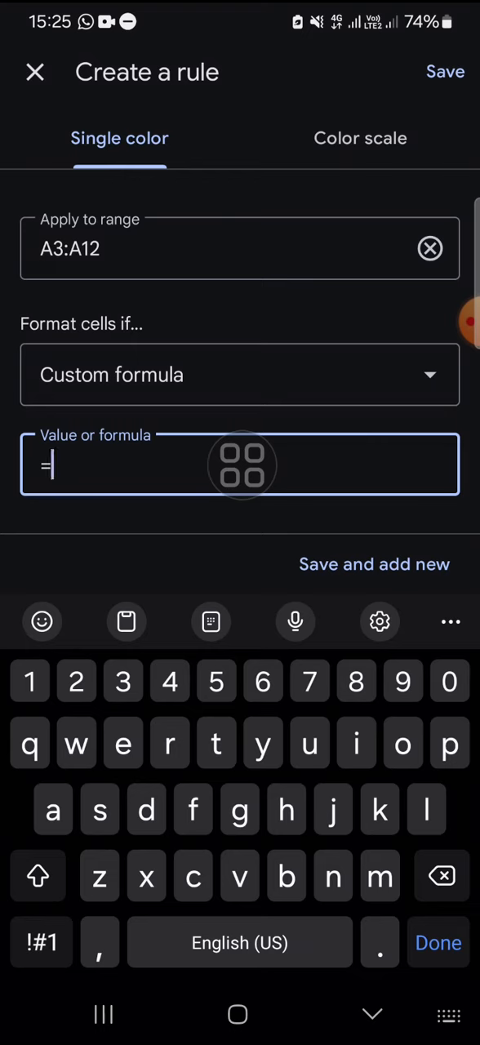
text(b3)
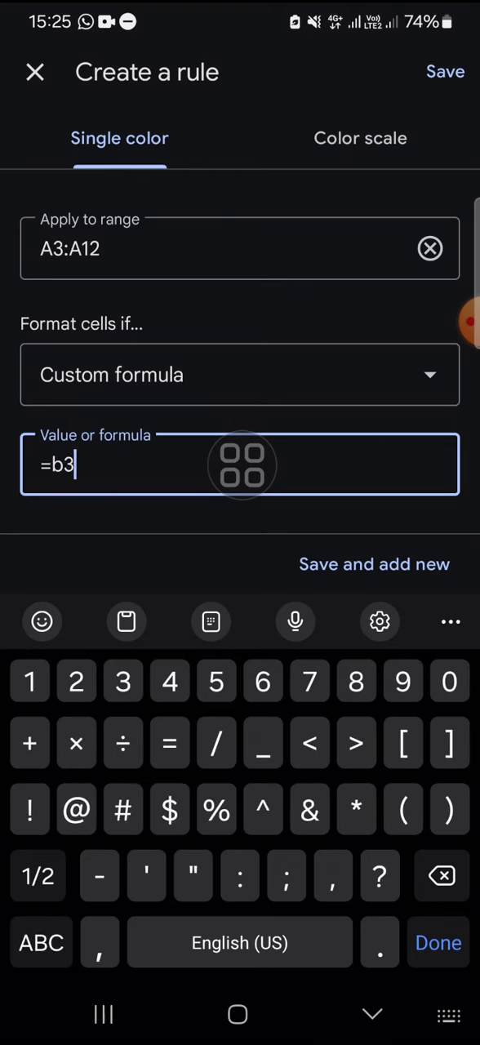
text(=tr)
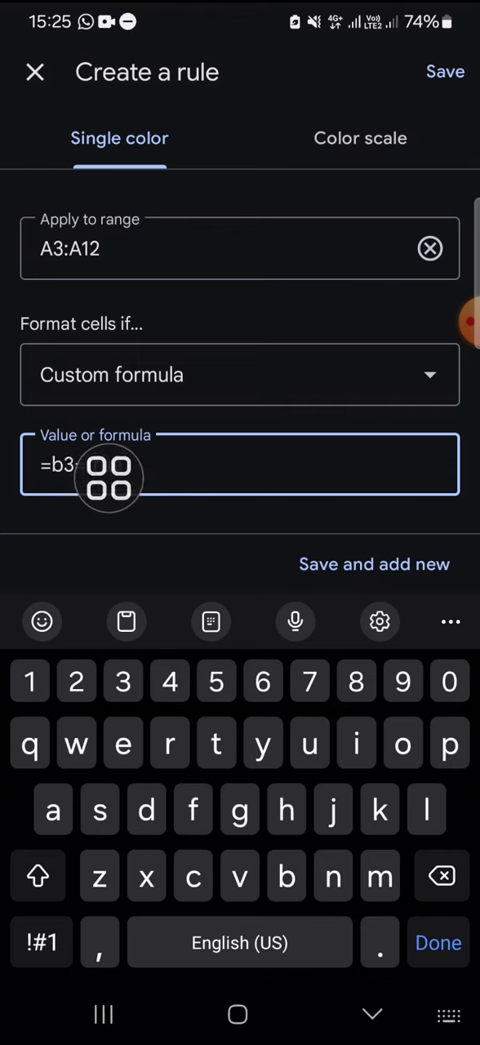
text(=true)
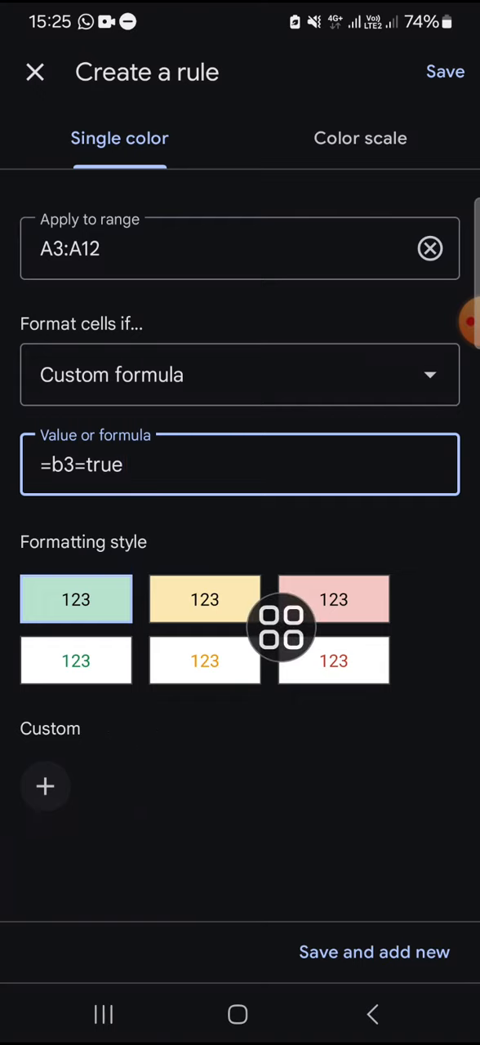
- Style the rule with no fill colour and strikethrough text, then save it
click(46, 785)
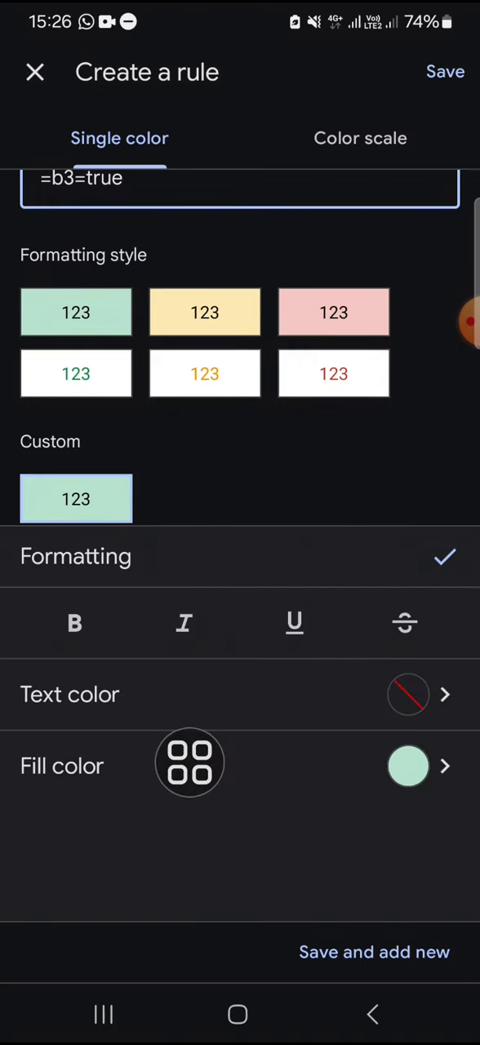
click(408, 766)
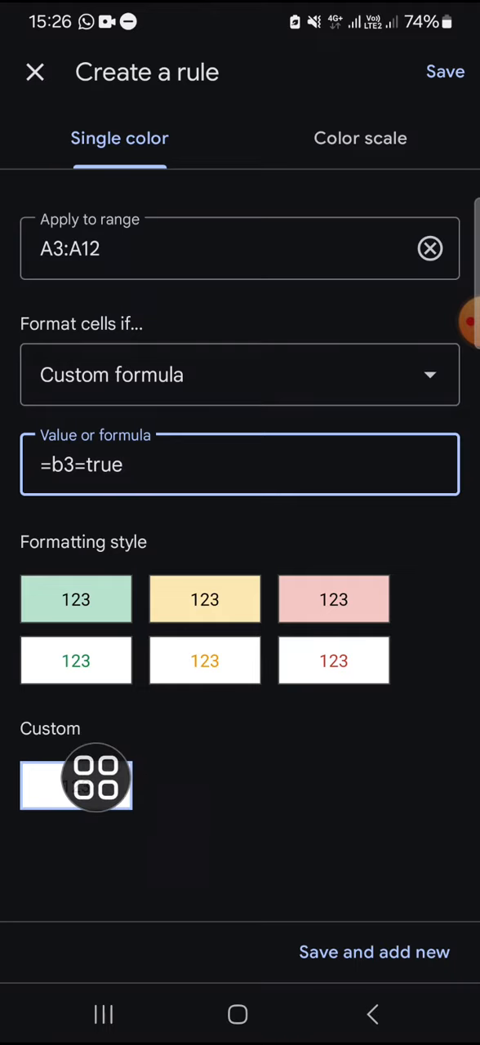
click(75, 784)
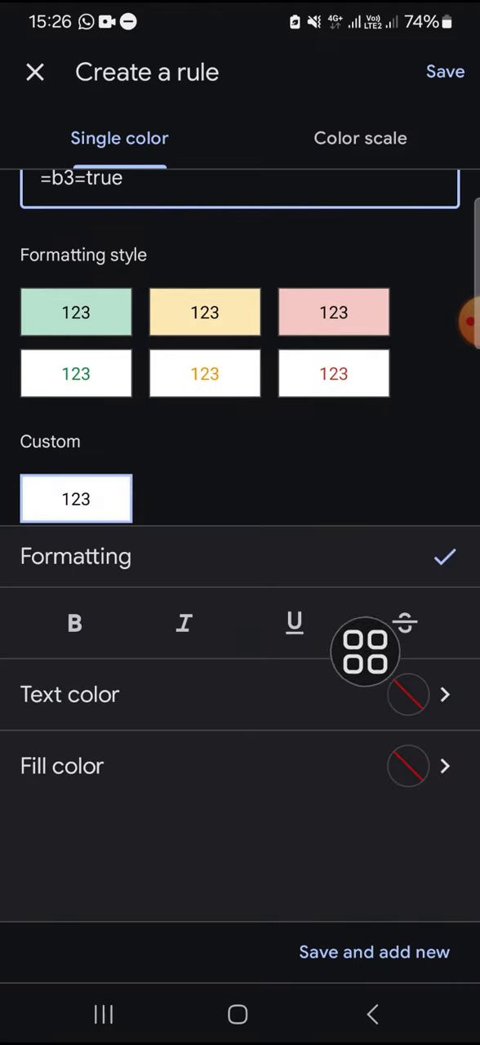
click(405, 623)
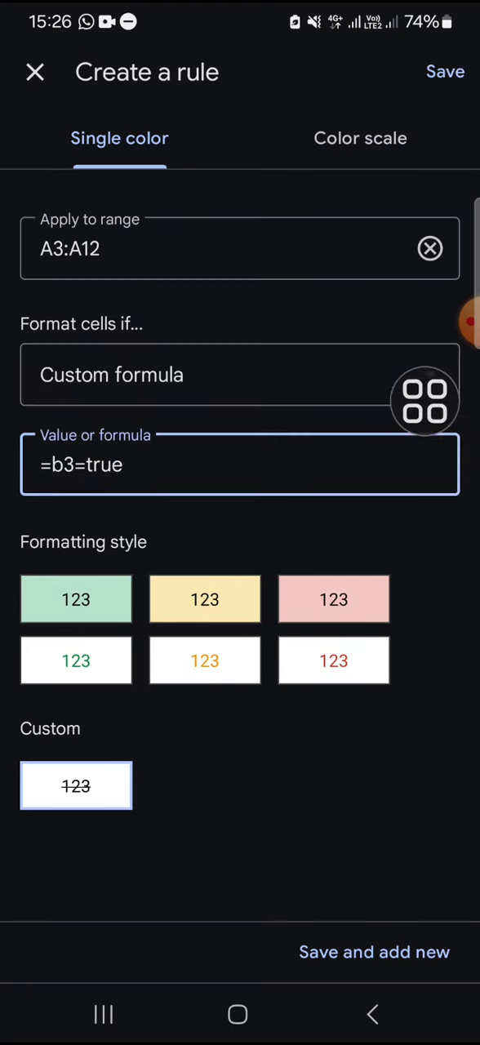
click(444, 72)
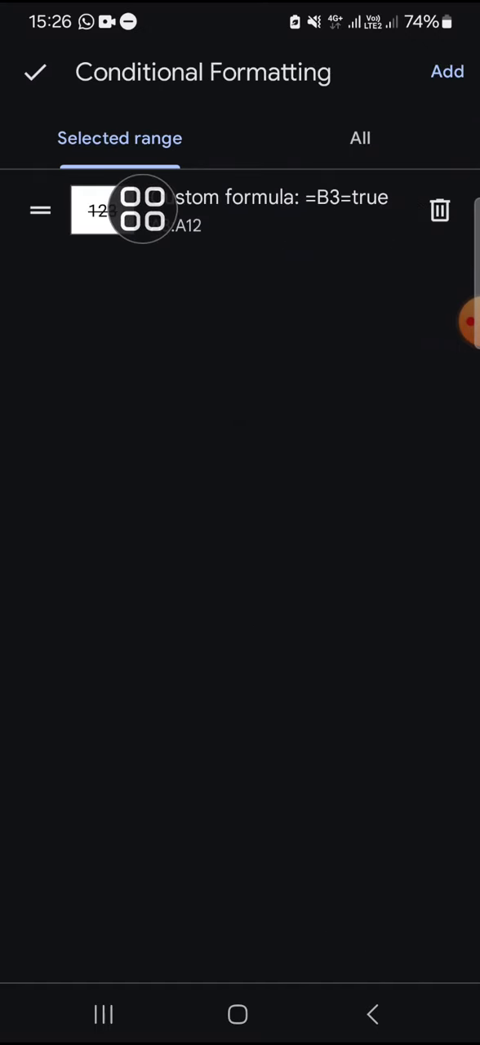
- Return to the sheet and tick a task's checkbox to confirm it strikes through
click(36, 72)
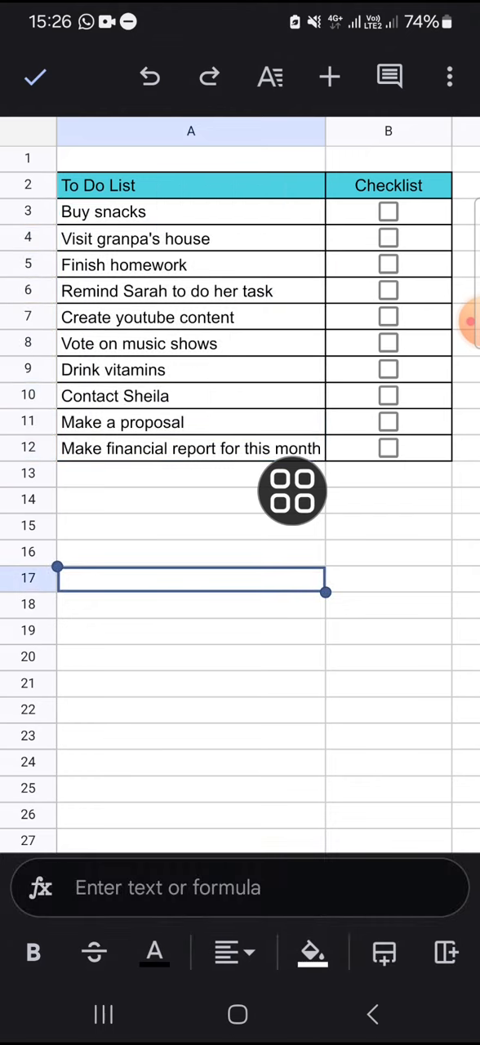
mouse_move(352, 285)
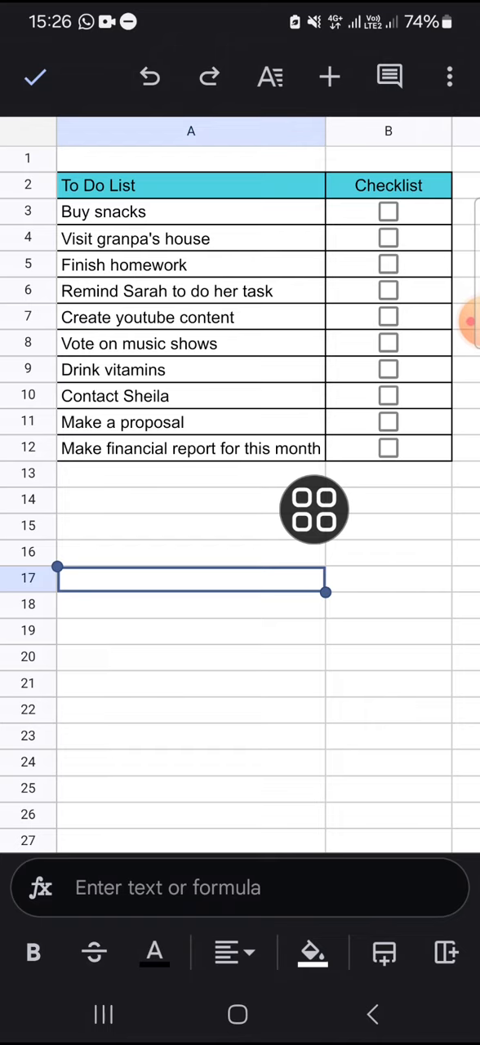
click(389, 291)
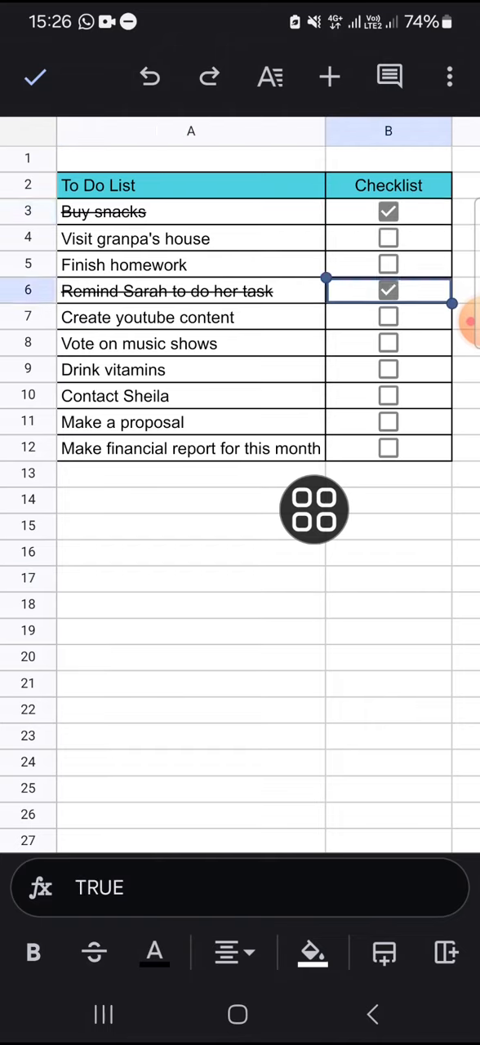